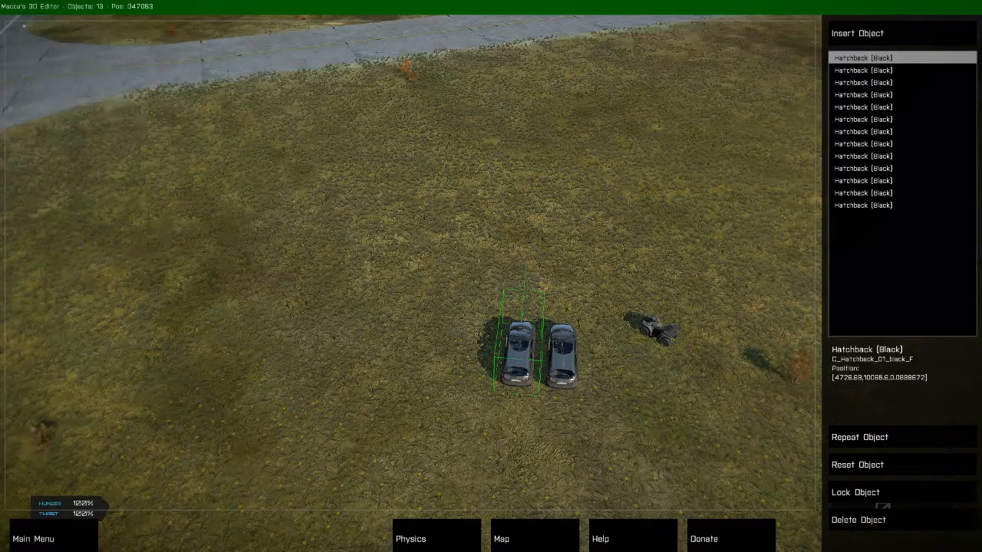
- Repeat the black hatchback at its spot, raising the object count from 13 to 48
click(425, 540)
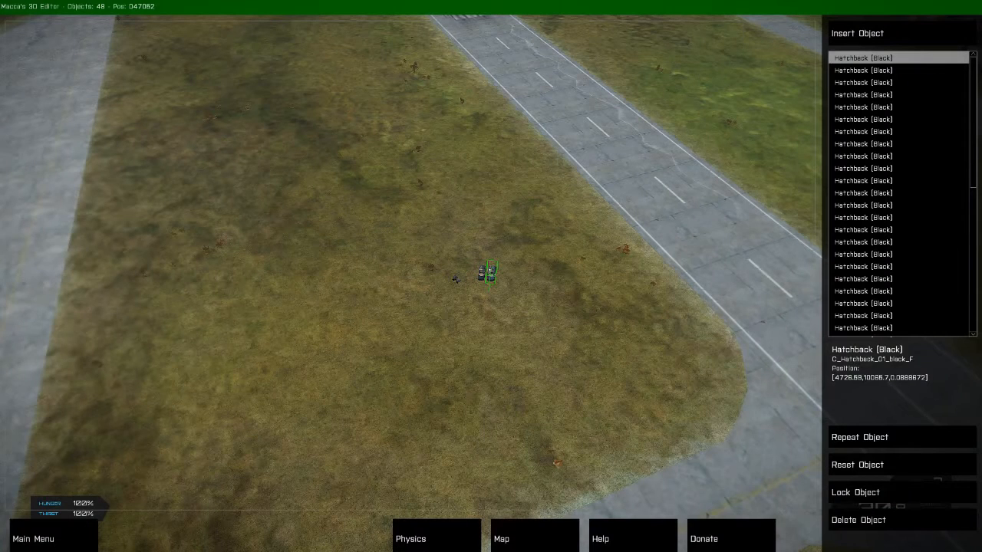
- Add three more black hatchback copies at the same position, reaching 61 objects
click(859, 436)
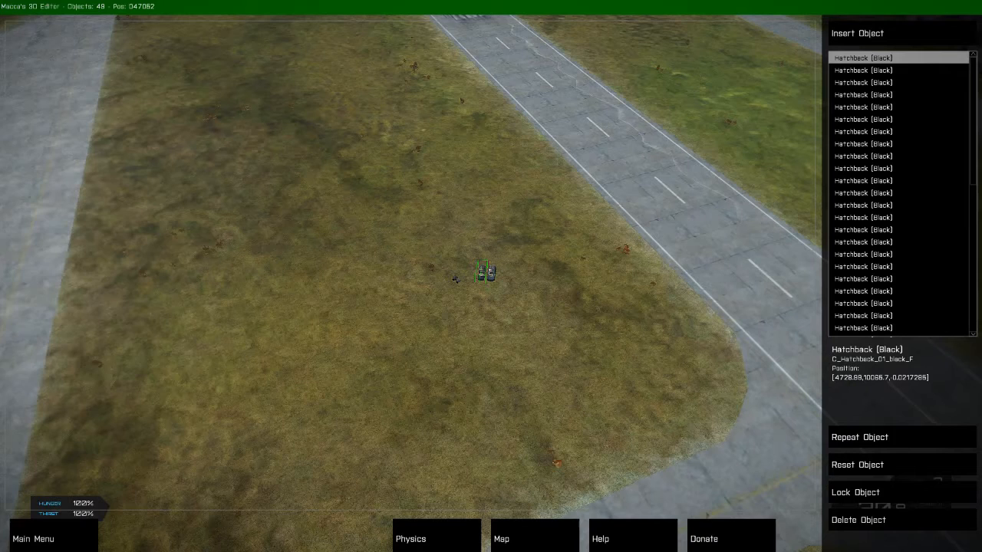
click(860, 437)
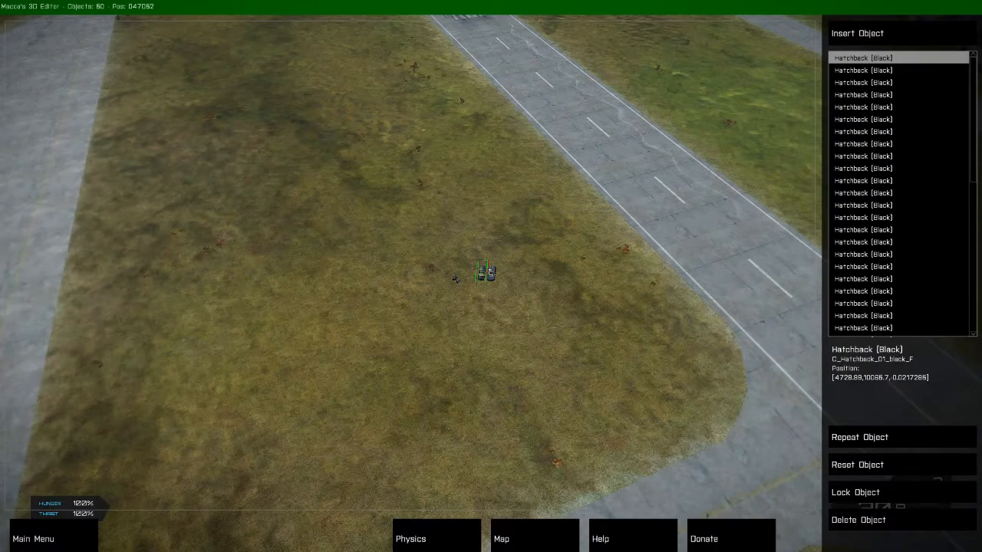
click(859, 437)
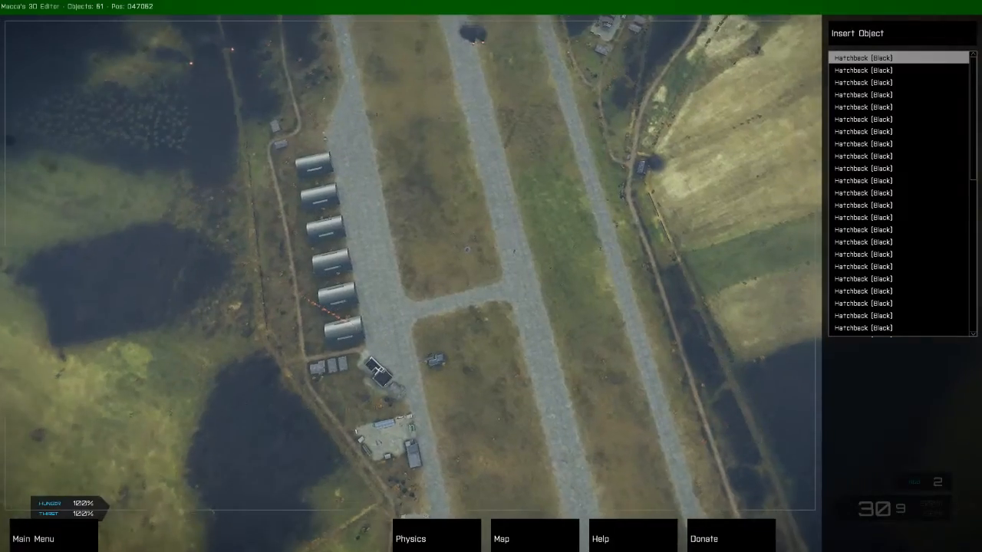
- Select a Hatchback (Black) entry in the object list to view its wreck
click(863, 69)
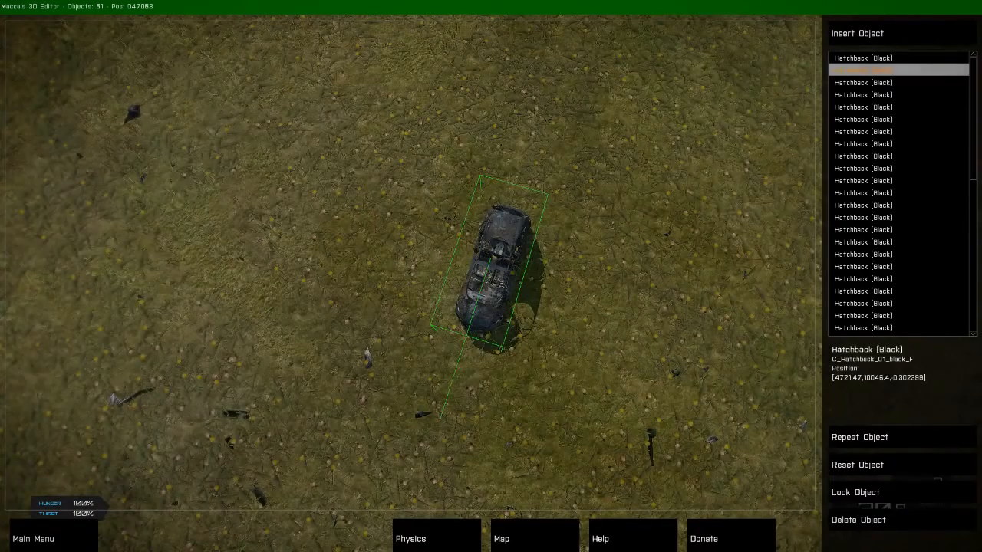